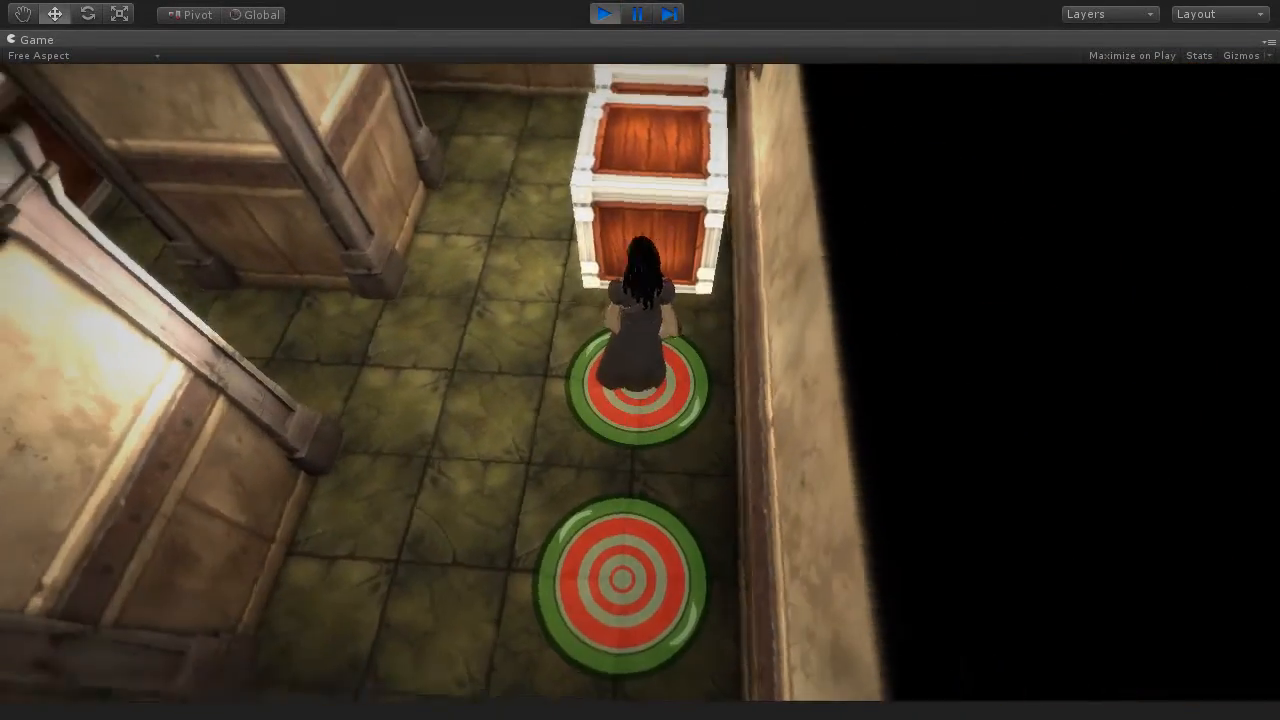
# - Stop the box-pushing game and bring up the End_Section prefab in the Scene view
pyautogui.click(604, 34)
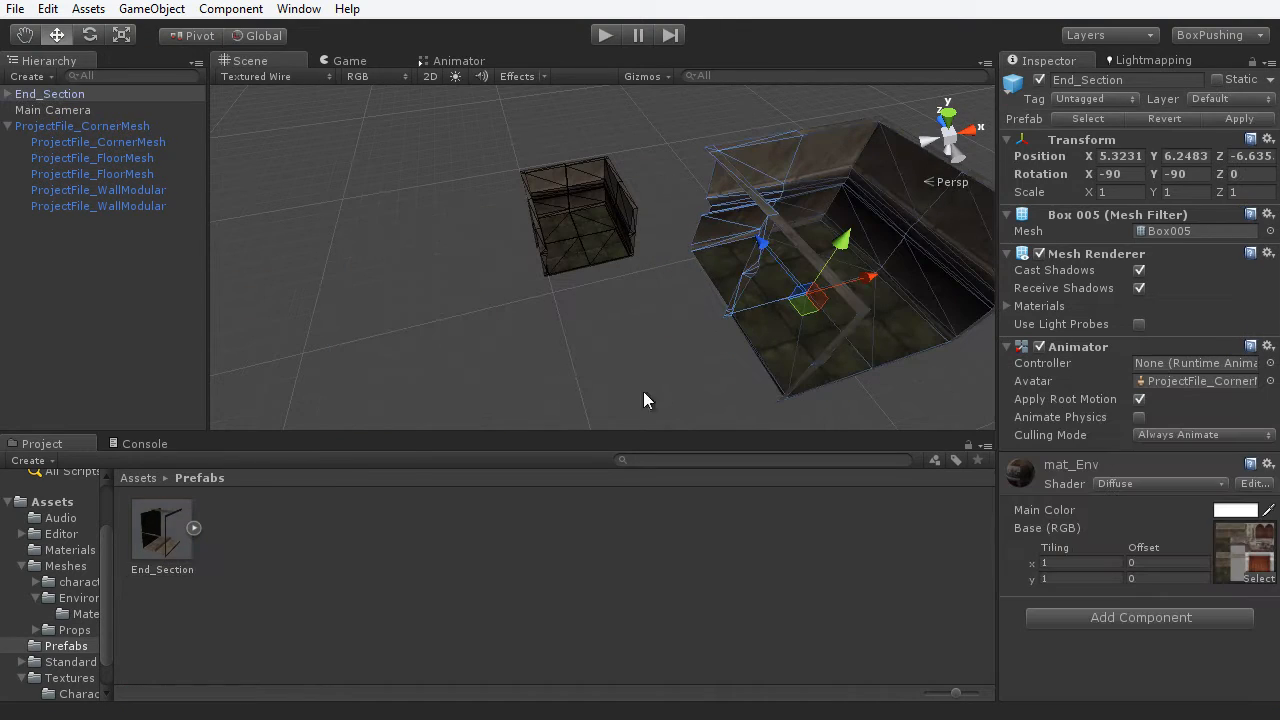
# - Check Sabriel_D's import settings, then open the Environment textures folder
pyautogui.click(389, 527)
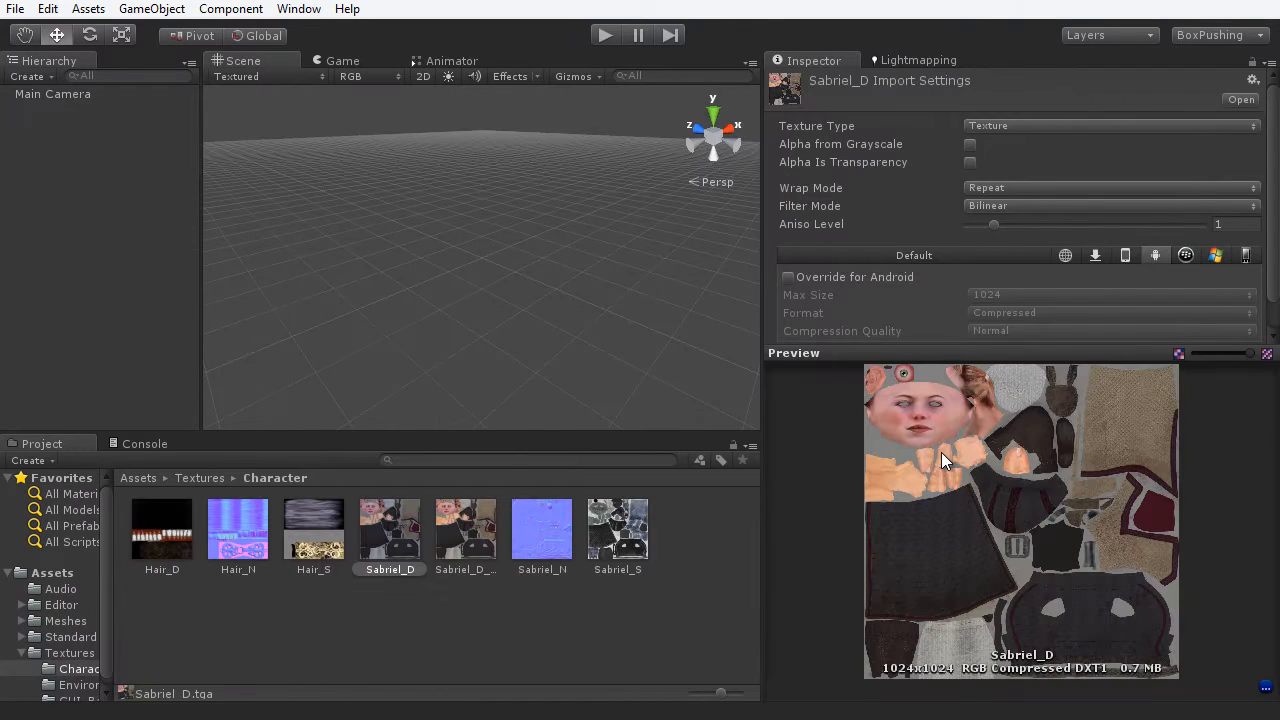
pyautogui.moveTo(65, 655)
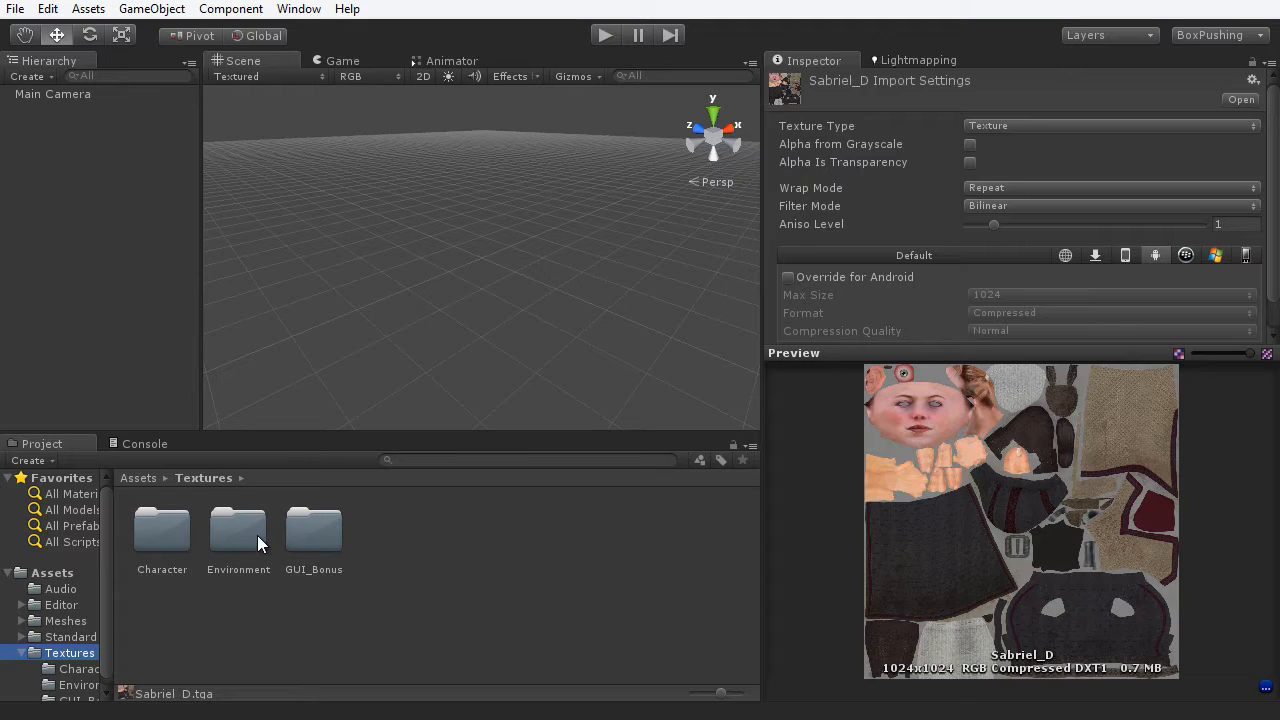
pyautogui.doubleClick(238, 530)
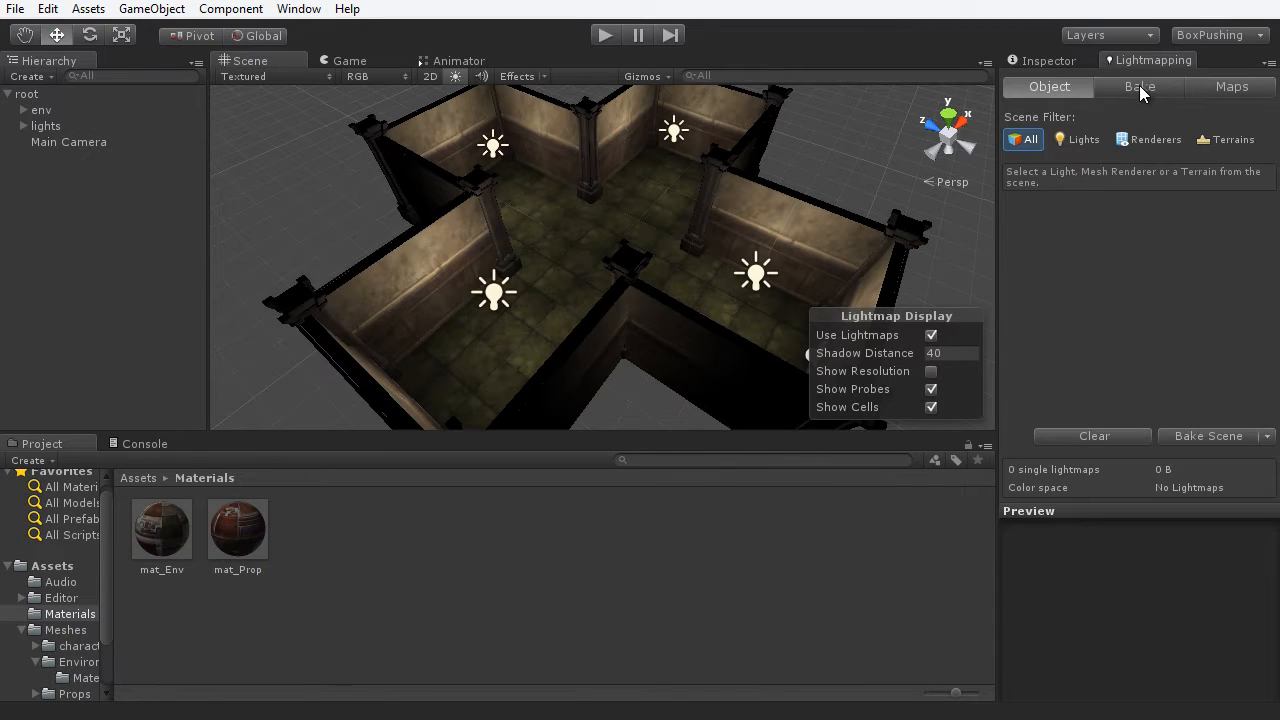
# - Show the Bake settings: dual lightmaps, high quality, nothing baked yet
pyautogui.click(1139, 87)
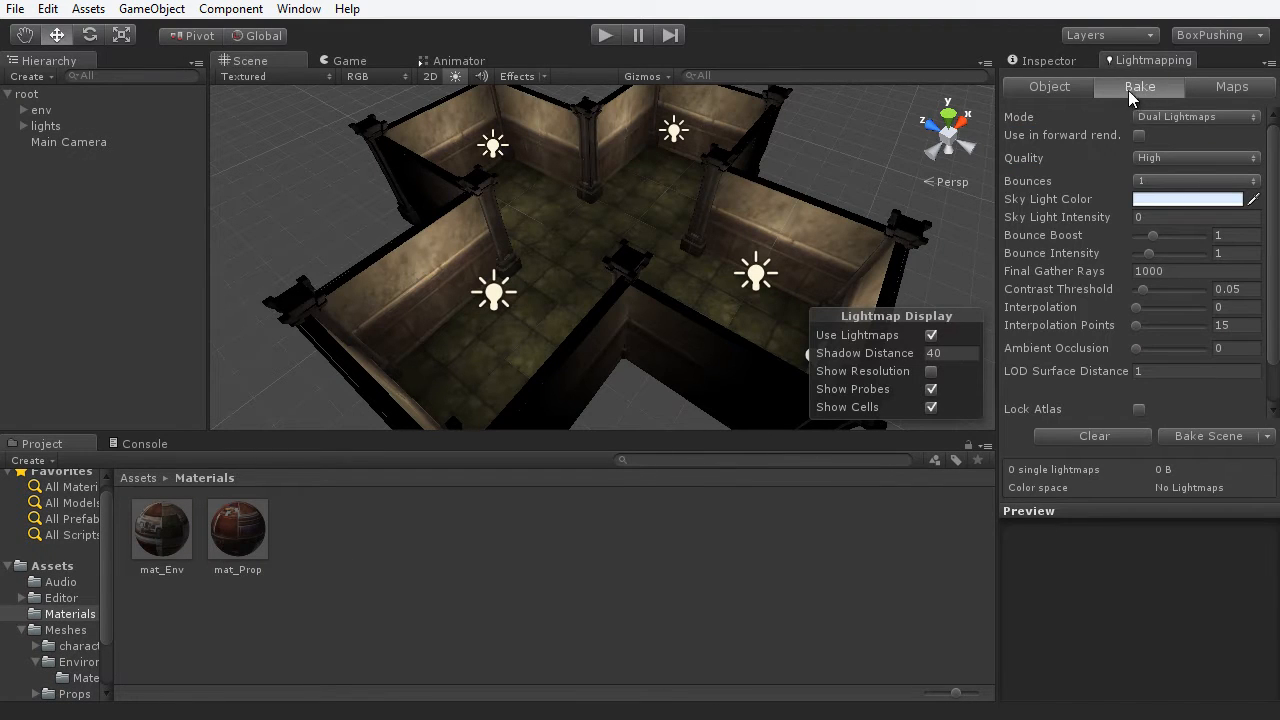
pyautogui.moveTo(1273, 322)
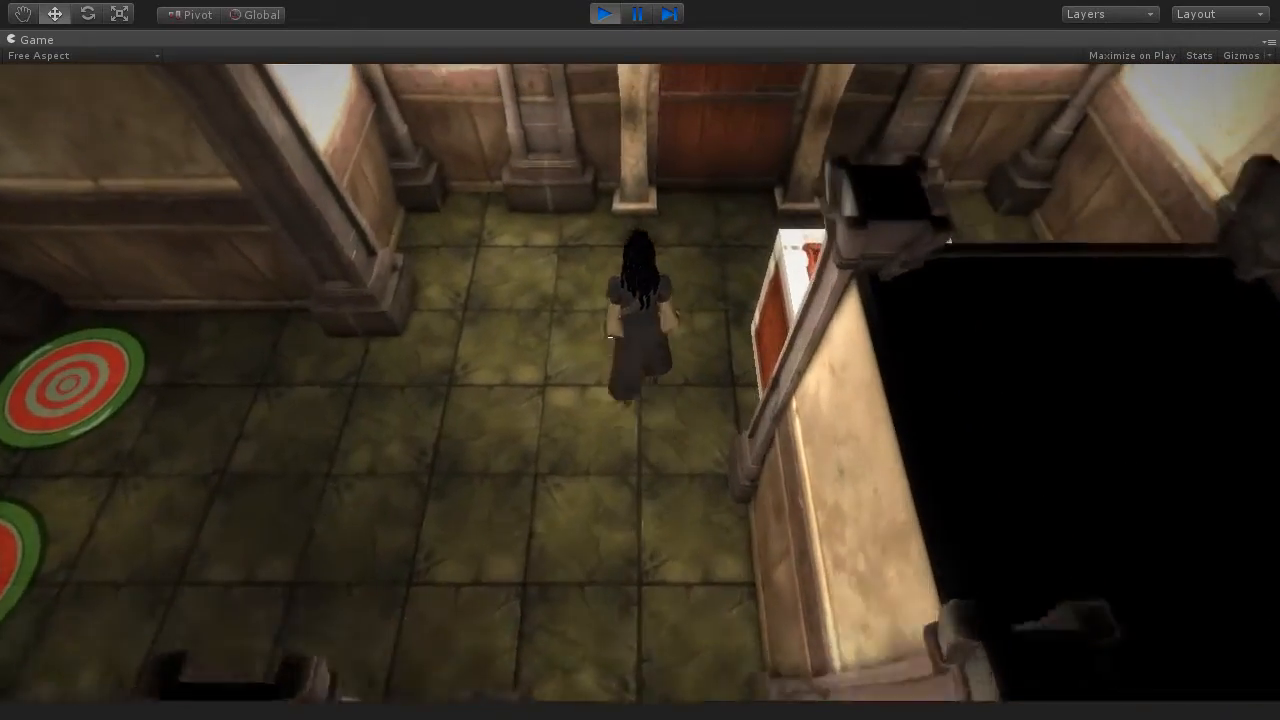
# - Rotate the corner wall piece, pick a shader for mat_Env, and resume playing
pyautogui.click(605, 14)
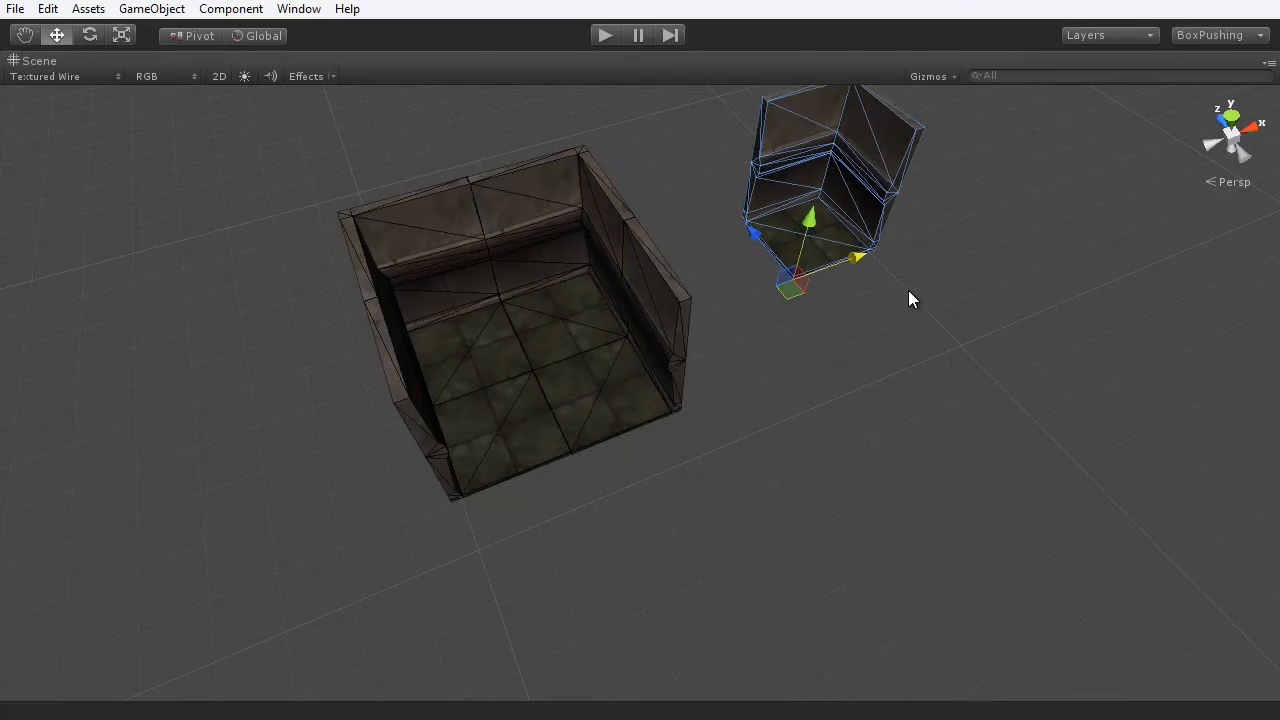
pyautogui.click(88, 35)
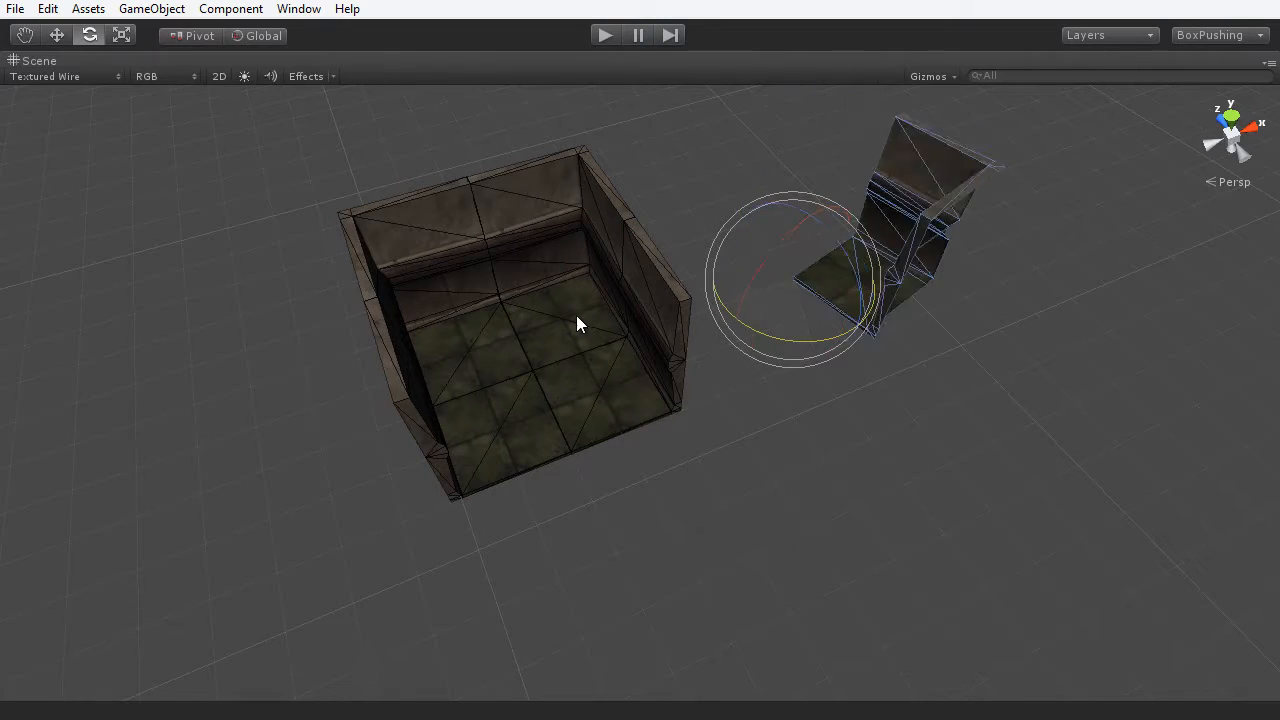
pyautogui.click(1160, 99)
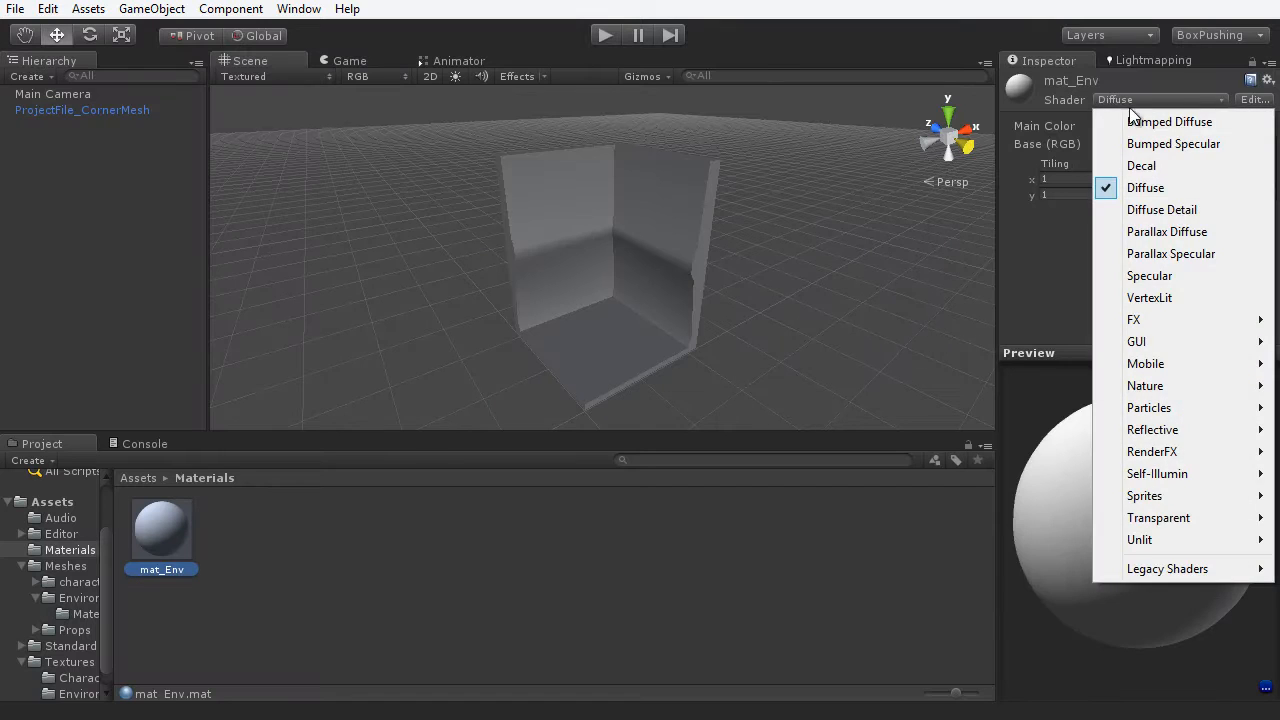
pyautogui.moveTo(1147, 165)
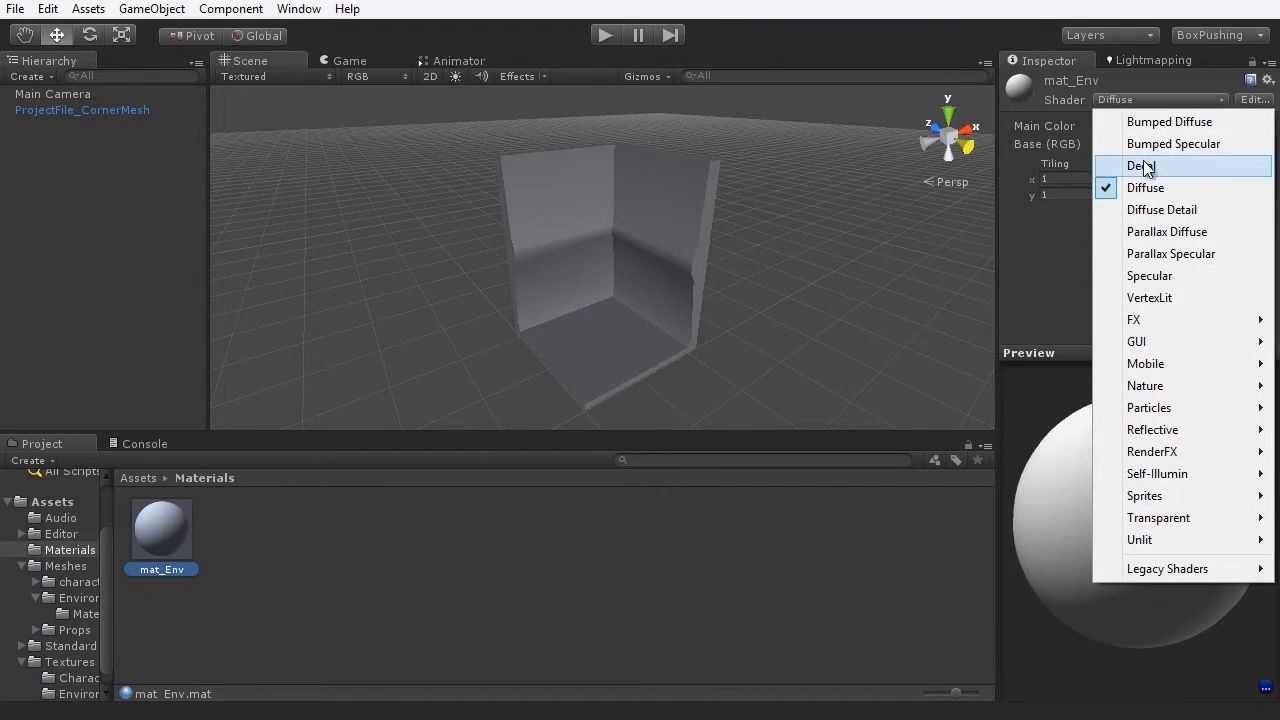
pyautogui.click(604, 35)
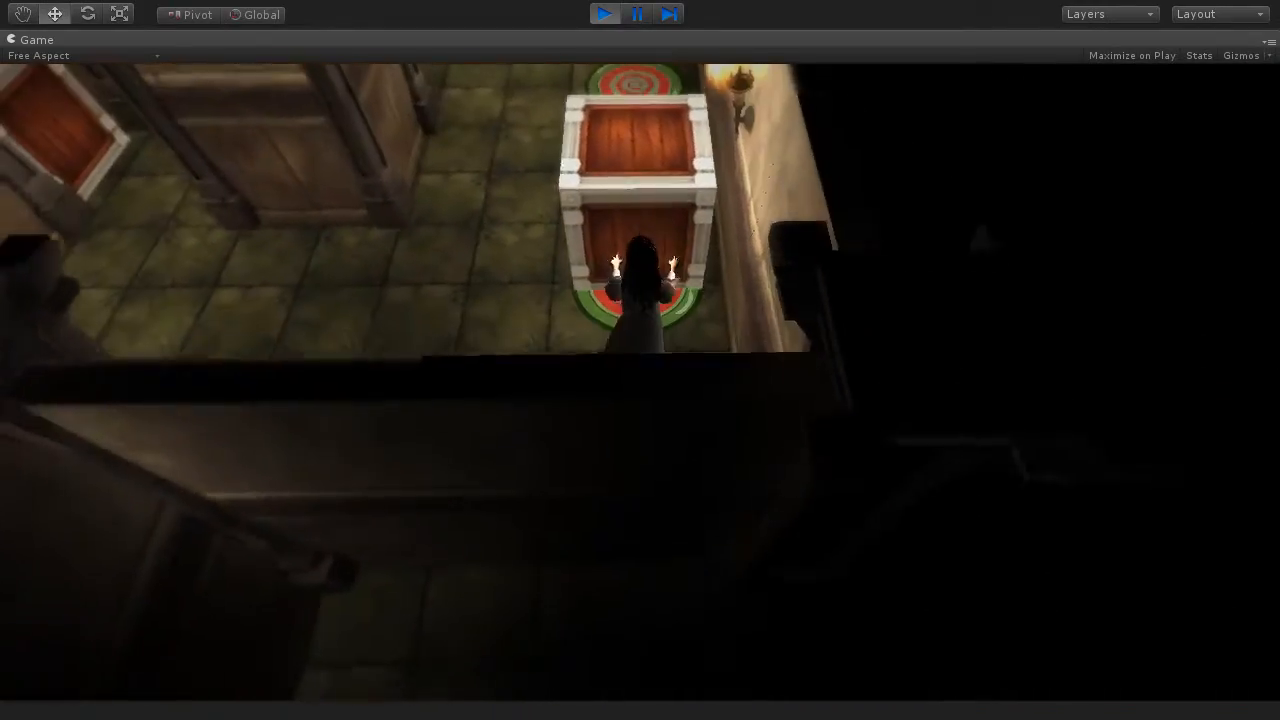